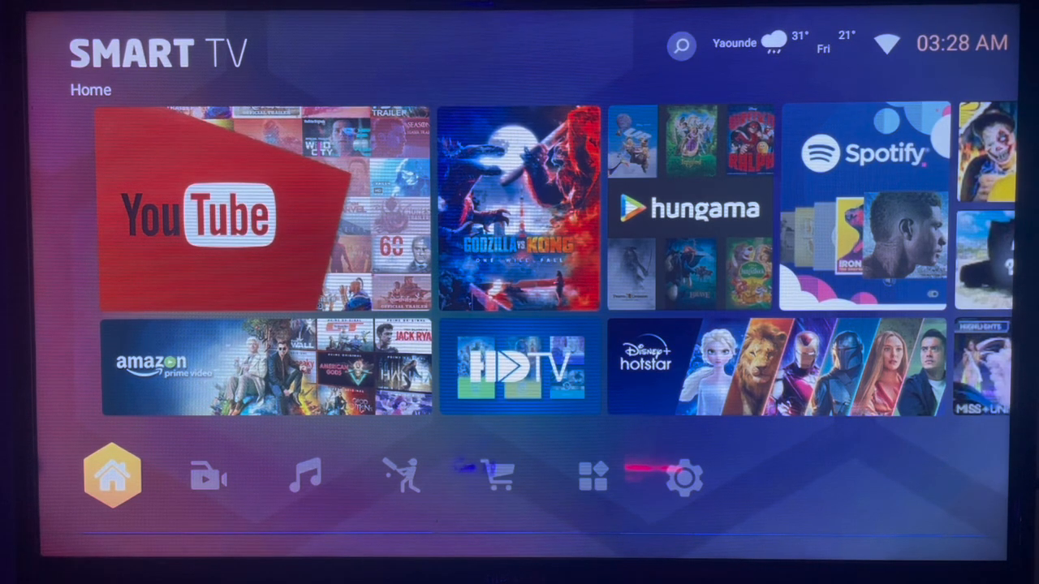
Move through the launcher categories from Home past Sport toward the Downloader app
click(396, 477)
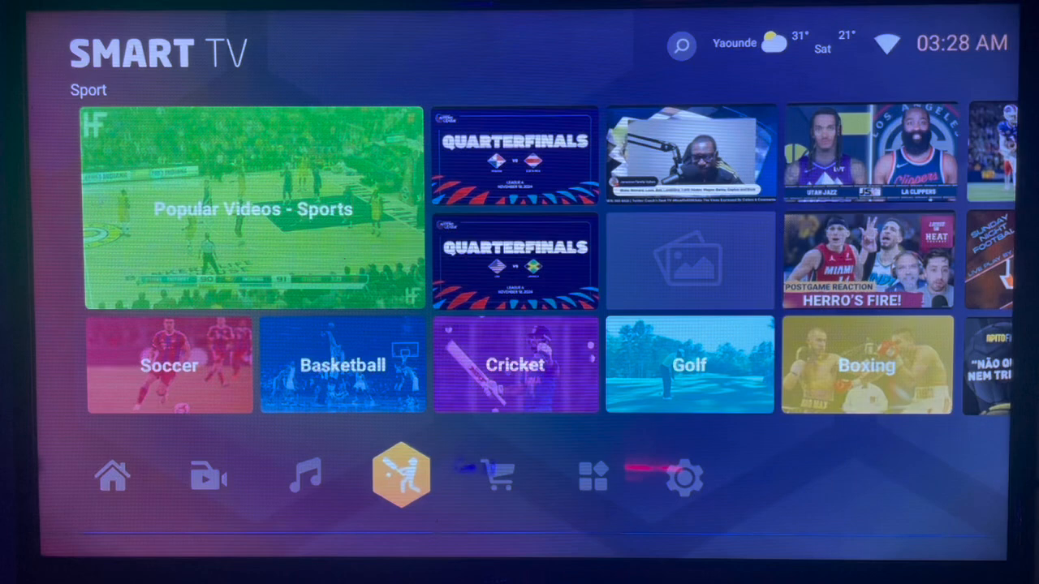
click(497, 477)
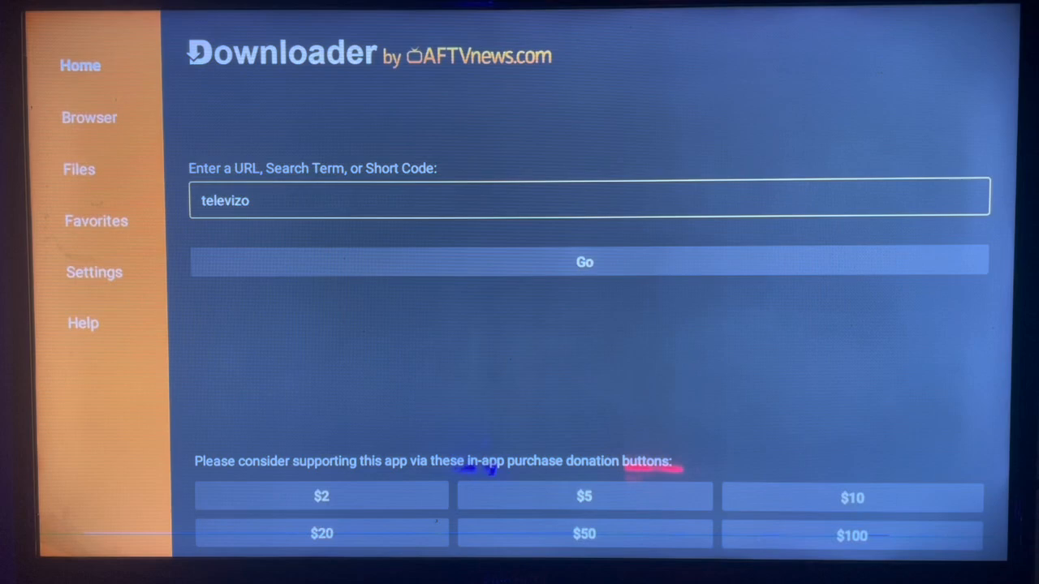
click(585, 196)
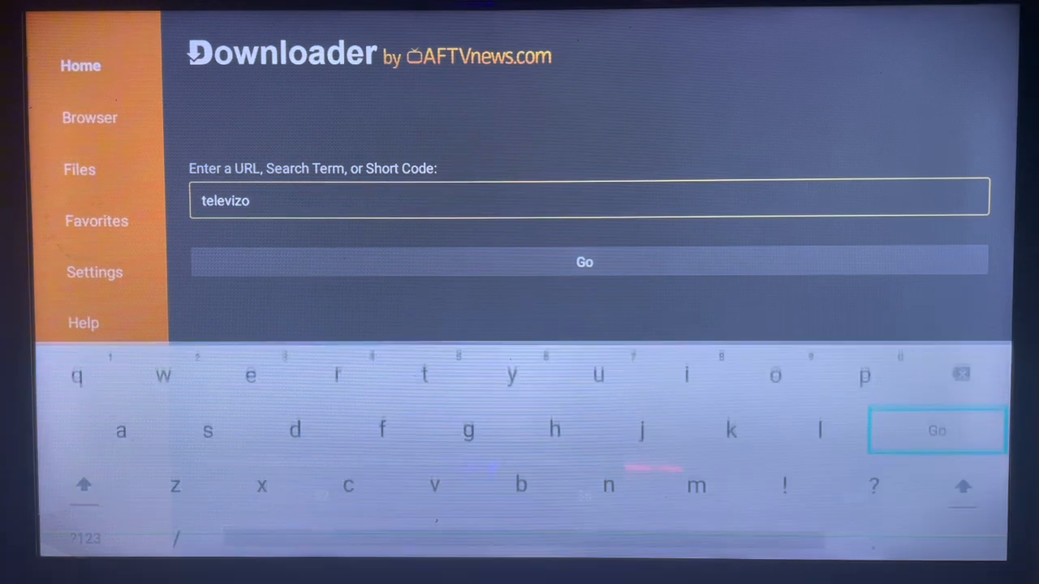
click(936, 431)
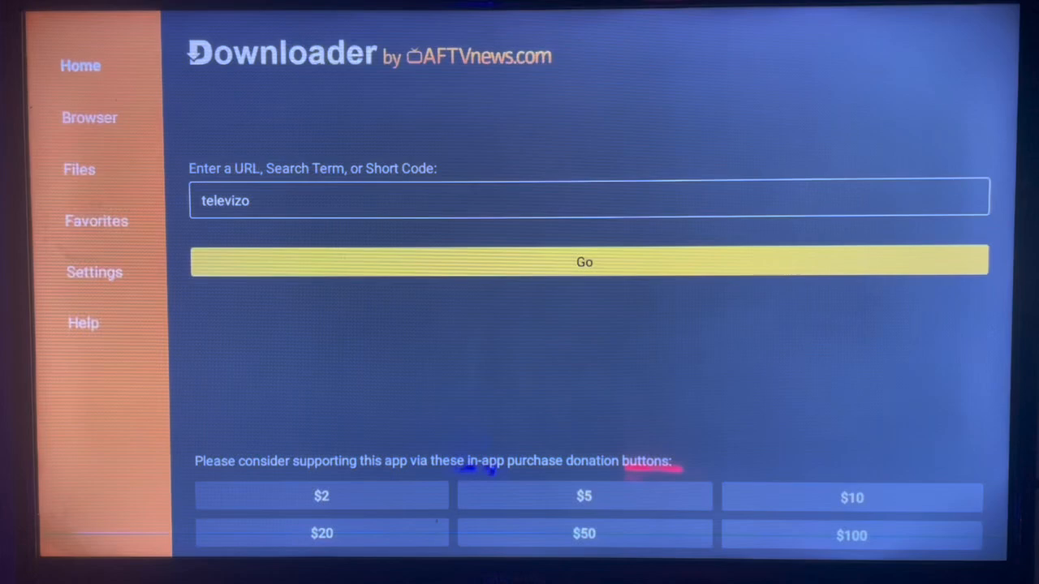
click(584, 261)
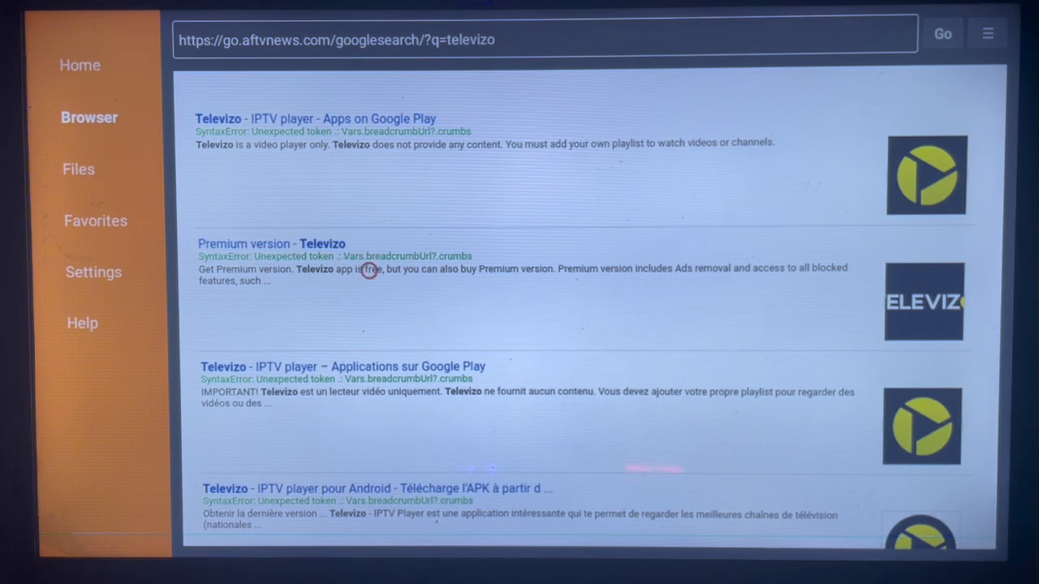
mouse_move(367, 380)
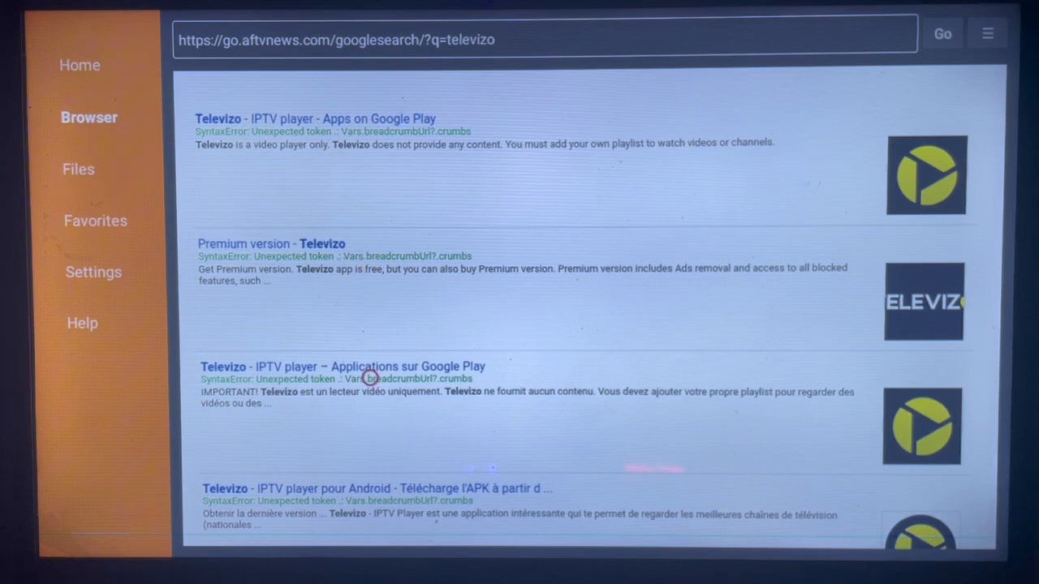
Scroll down the Google results to reveal more Televizo IPTV player listings
scroll(down, 3)
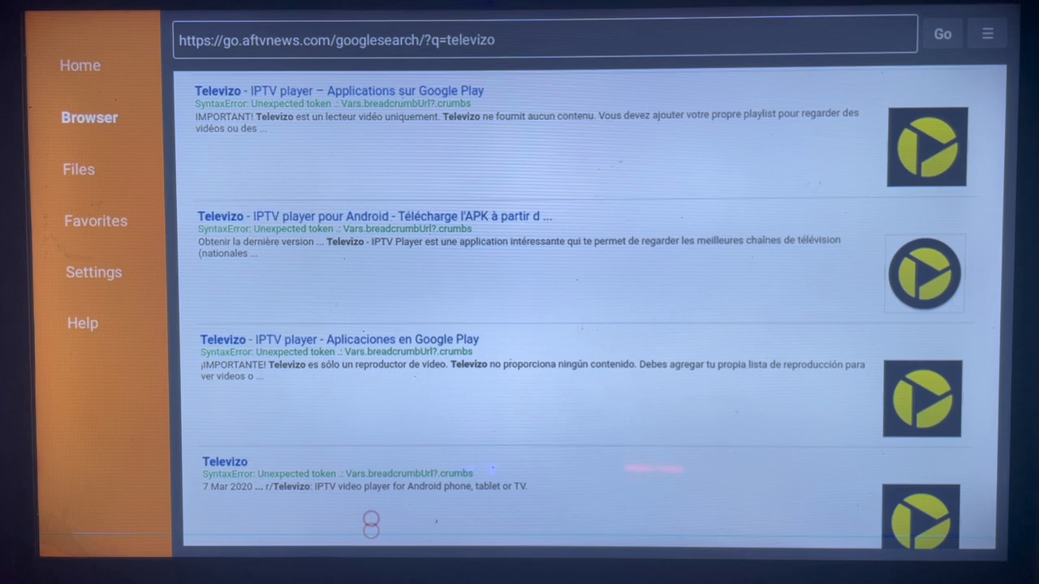